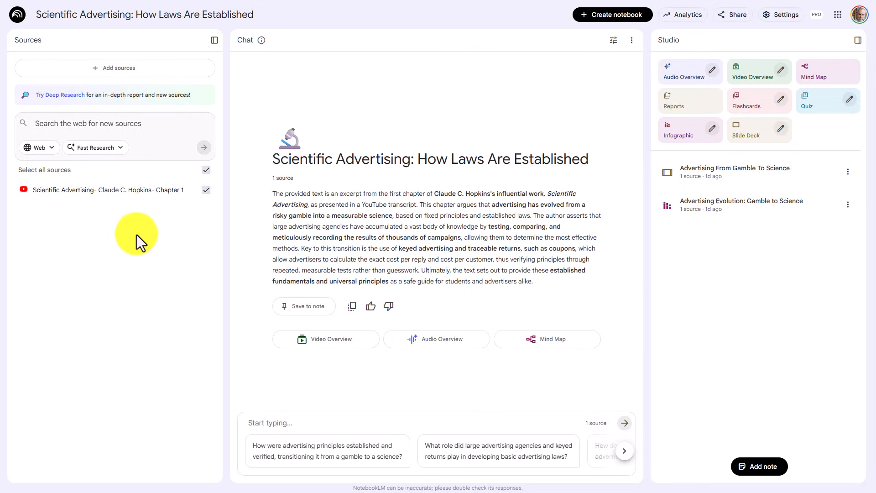
{"action": "mouse_move", "coordinate": [600, 151]}
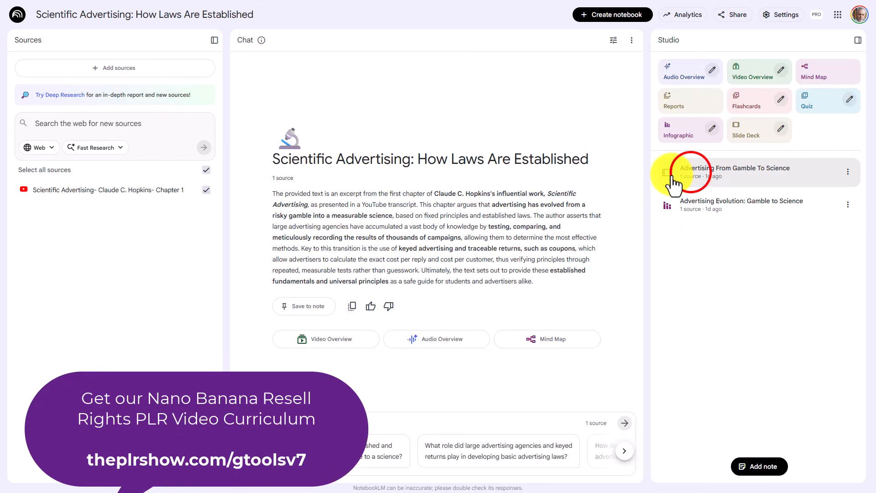
Open the 'Advertising From Gamble To Science' nautical-chart infographic from the Studio panel.
{"action": "left_click", "coordinate": [734, 172]}
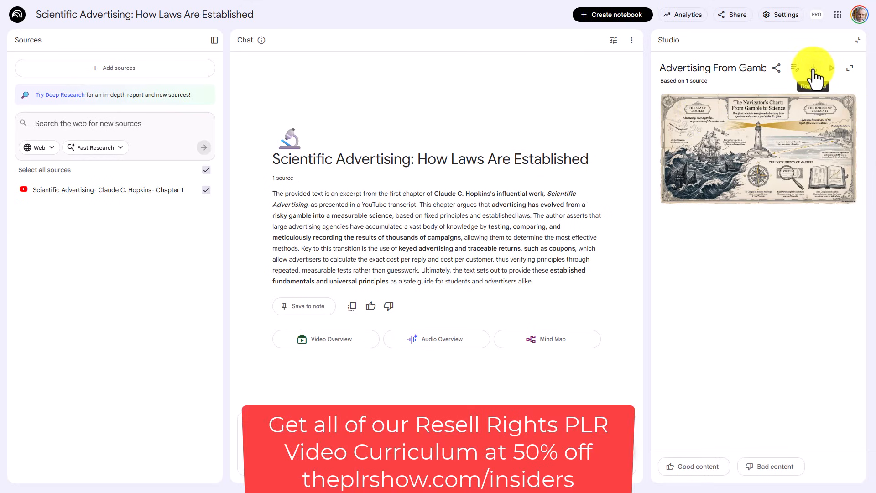
{"action": "left_click", "coordinate": [849, 68]}
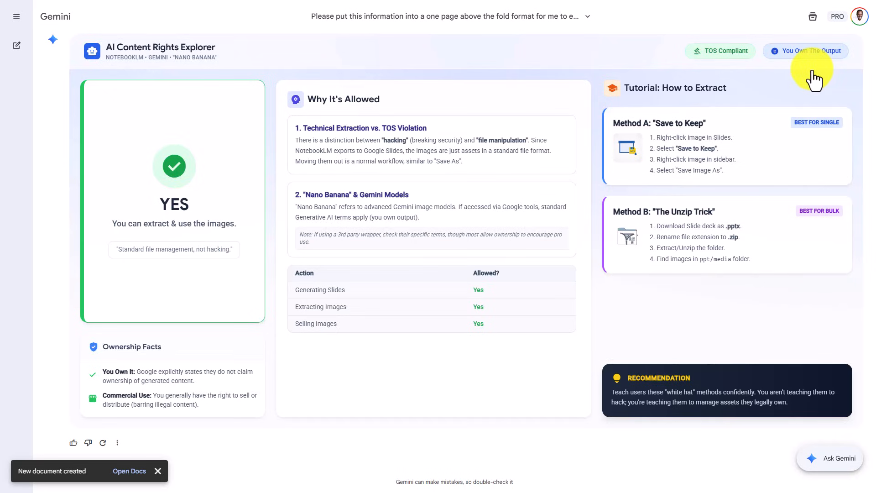
Move on from Gemini's AI Content Rights Explorer page confirming slide images may be extracted.
{"action": "left_click", "coordinate": [129, 471]}
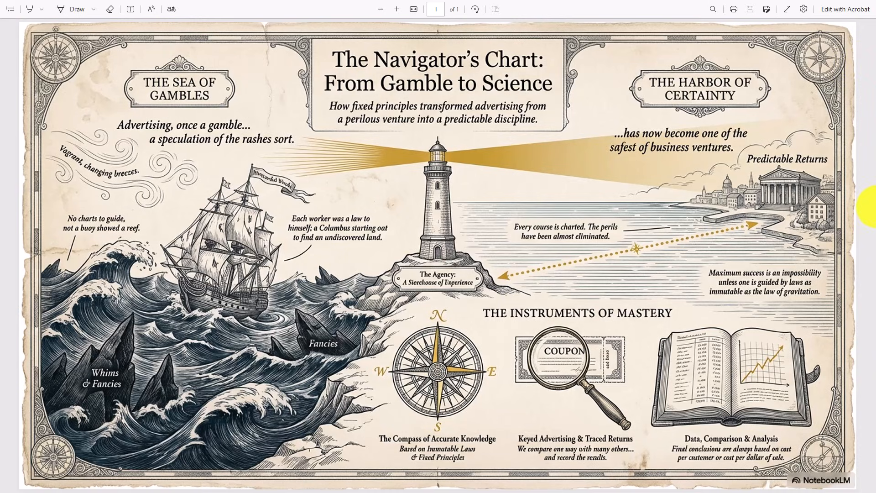
{"action": "mouse_move", "coordinate": [436, 223]}
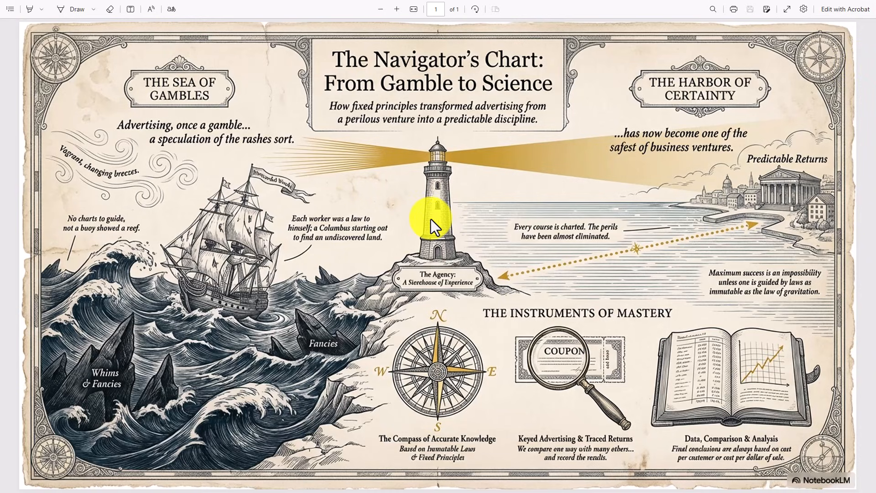
{"action": "mouse_move", "coordinate": [466, 271]}
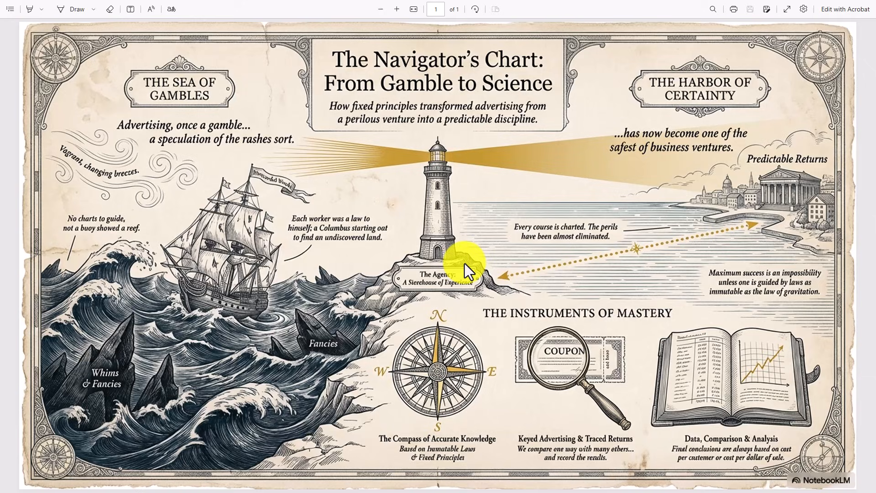
{"action": "mouse_move", "coordinate": [447, 225]}
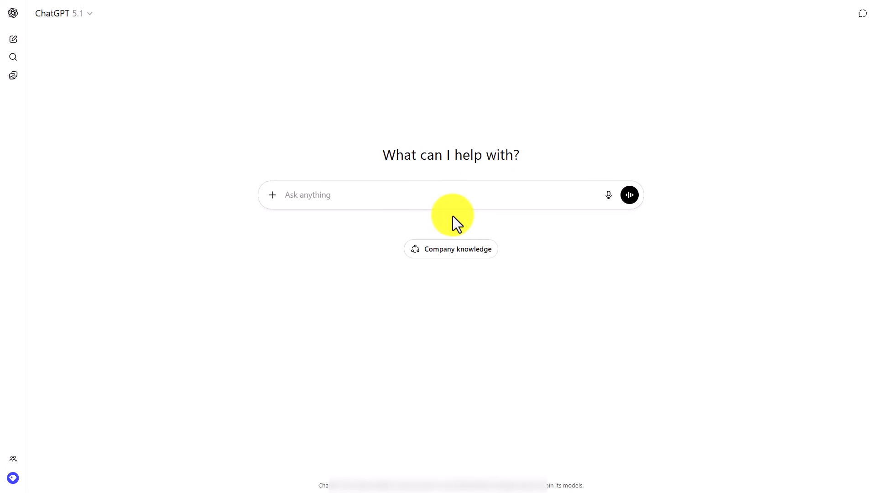
{"action": "mouse_move", "coordinate": [273, 218]}
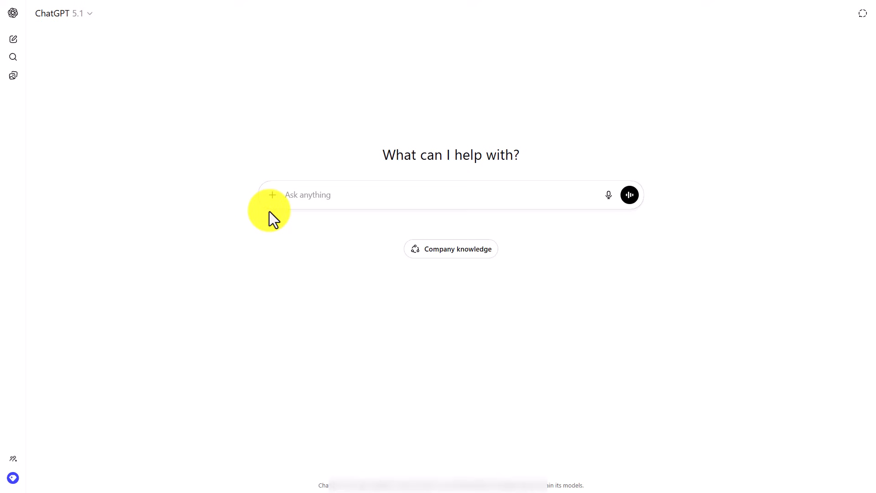
{"action": "left_click", "coordinate": [272, 194]}
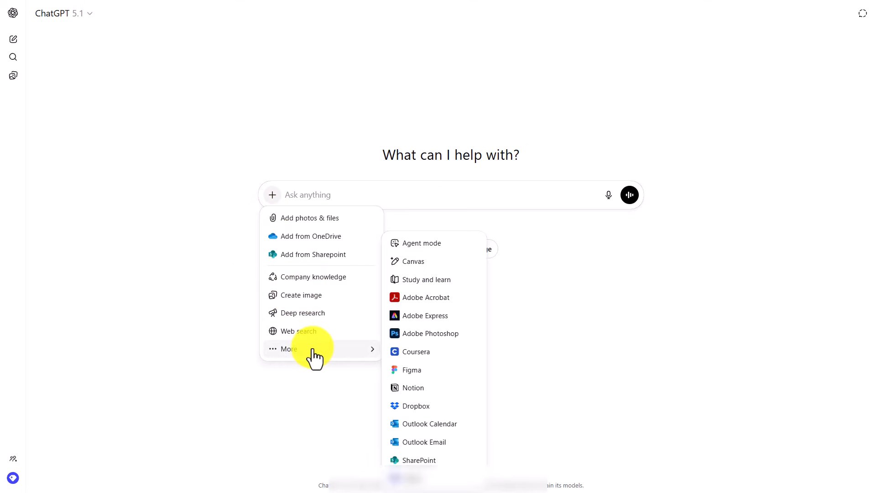
{"action": "mouse_move", "coordinate": [427, 297]}
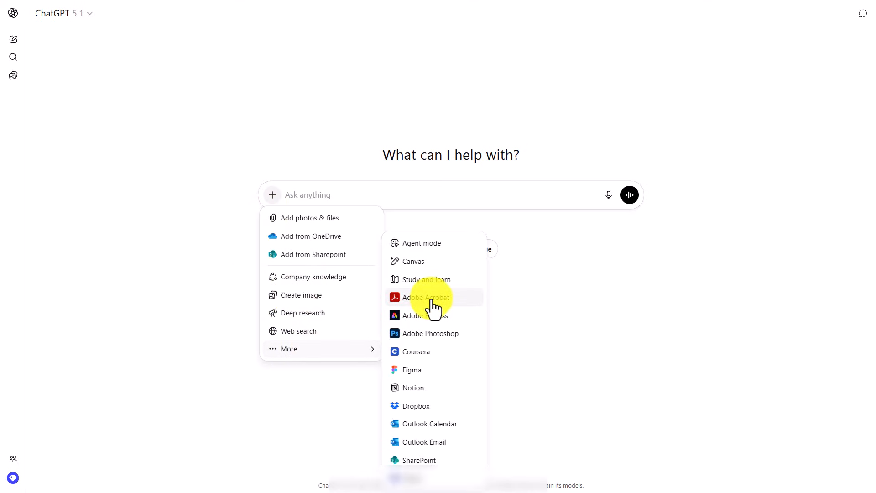
{"action": "mouse_move", "coordinate": [435, 341]}
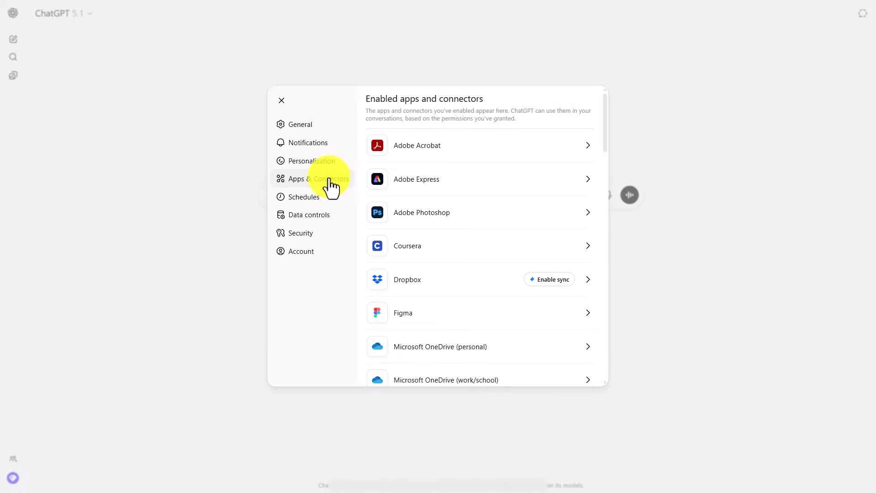
{"action": "mouse_move", "coordinate": [402, 187]}
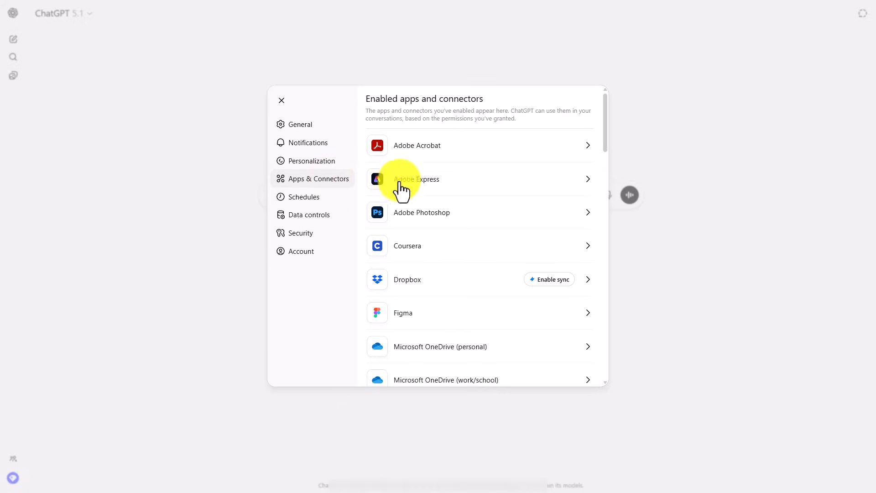
{"action": "mouse_move", "coordinate": [413, 162]}
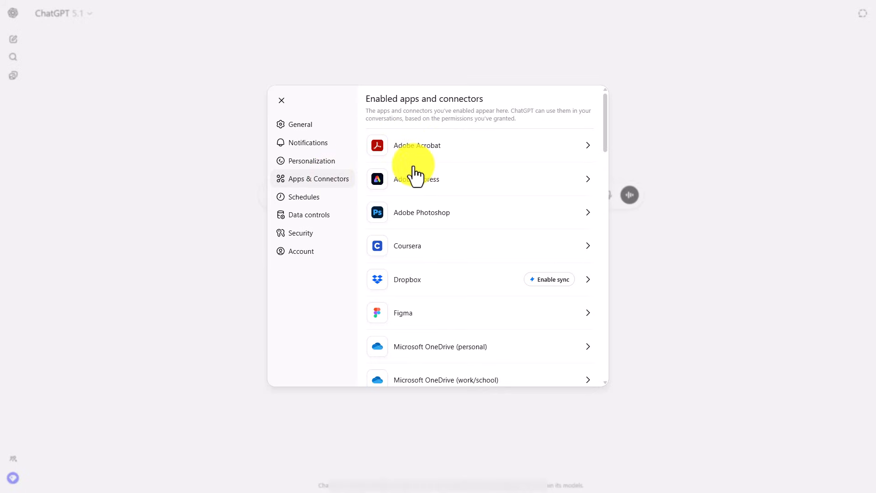
{"action": "mouse_move", "coordinate": [418, 221]}
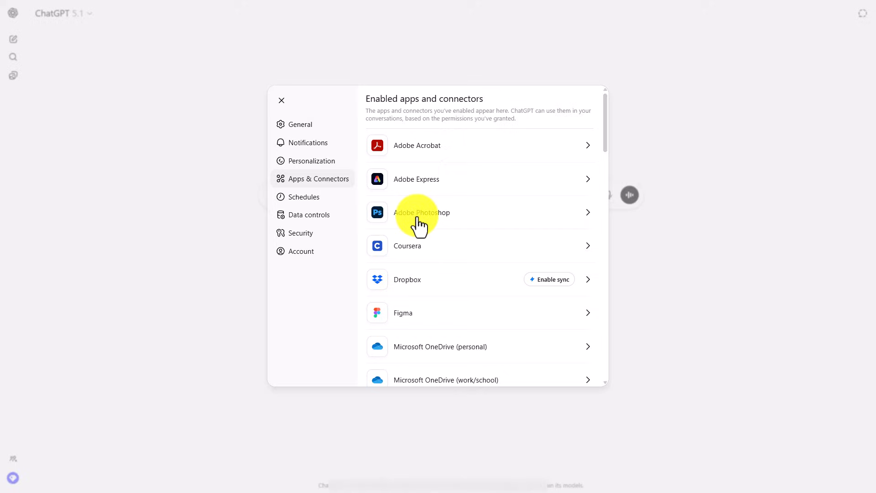
{"action": "mouse_move", "coordinate": [740, 285]}
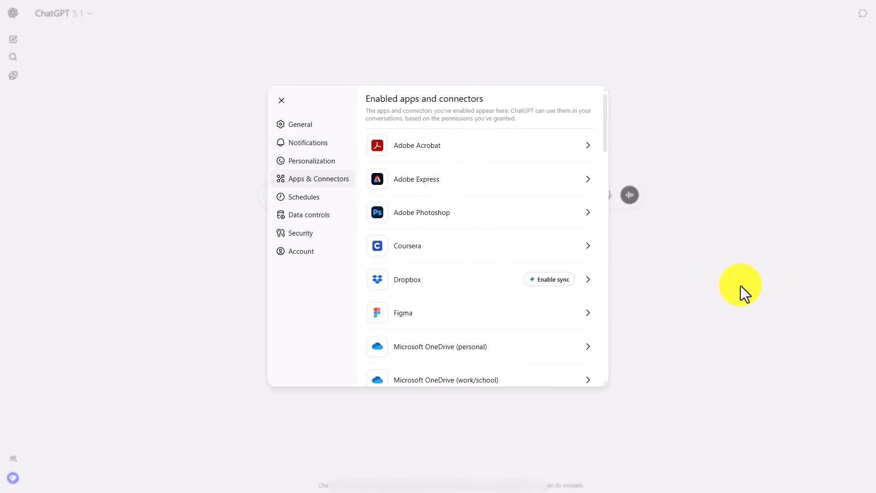
{"action": "left_click", "coordinate": [282, 101]}
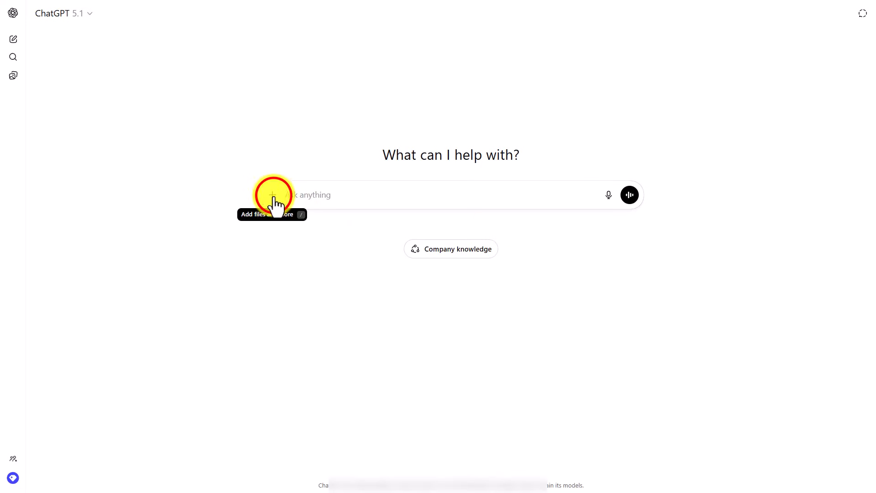
Enable the Adobe Acrobat app for the new chat.
{"action": "left_click", "coordinate": [272, 194]}
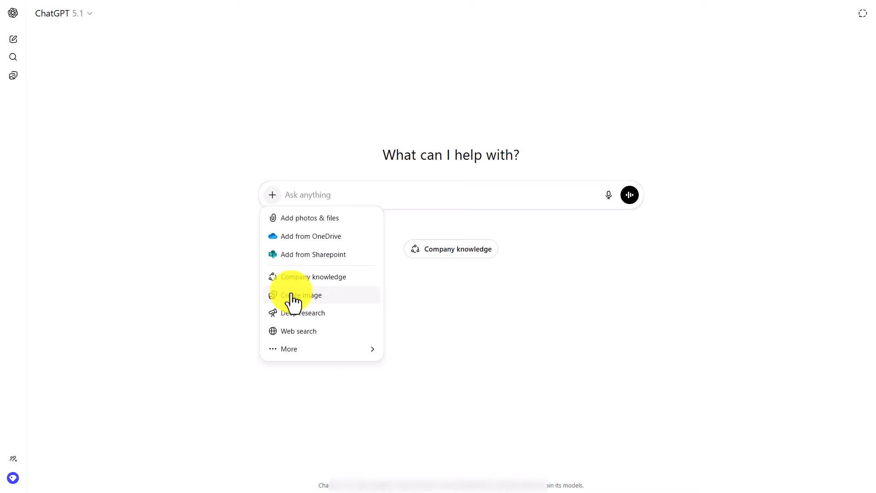
{"action": "left_click", "coordinate": [288, 348]}
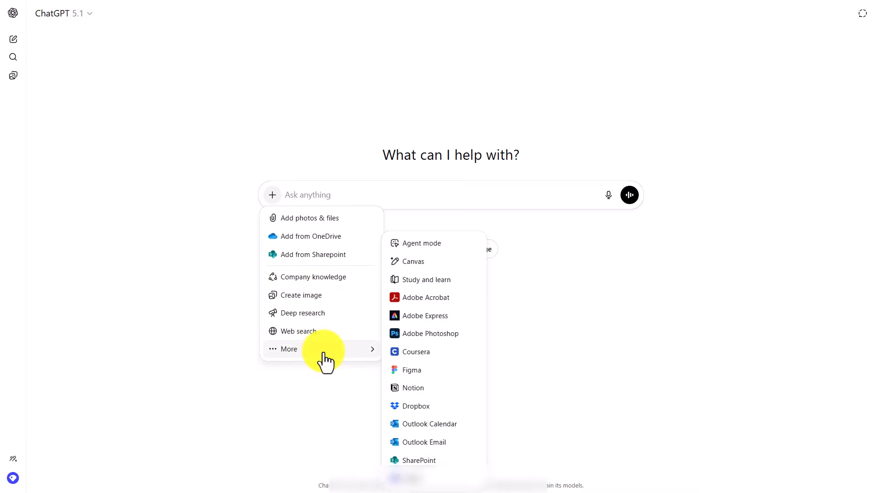
{"action": "left_click", "coordinate": [426, 297]}
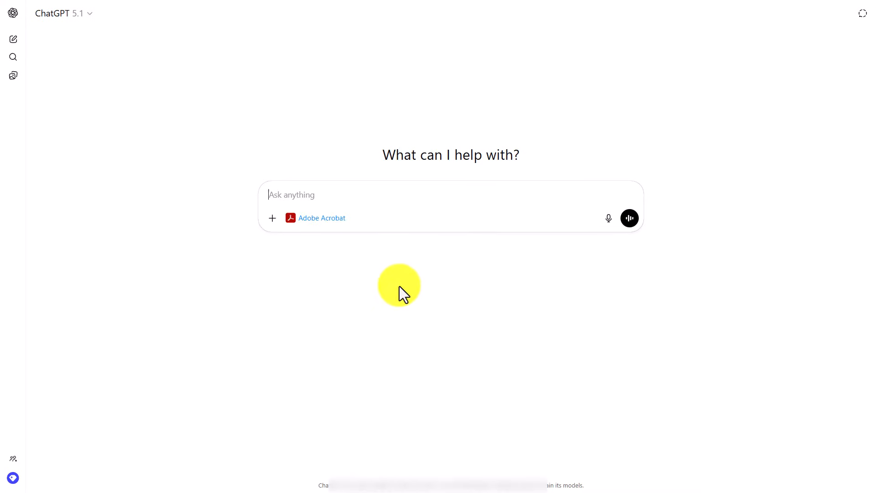
Add Adobe Express and Adobe Photoshop to the chat as well.
{"action": "left_click", "coordinate": [272, 218]}
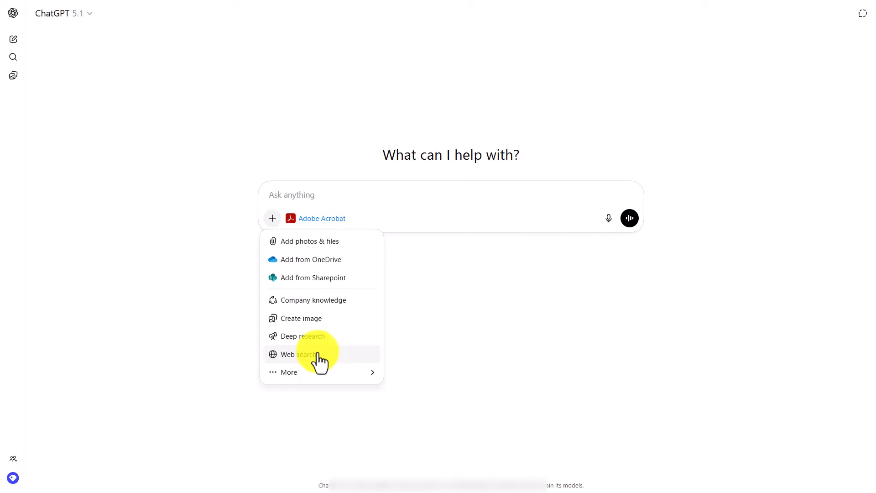
{"action": "left_click", "coordinate": [289, 372]}
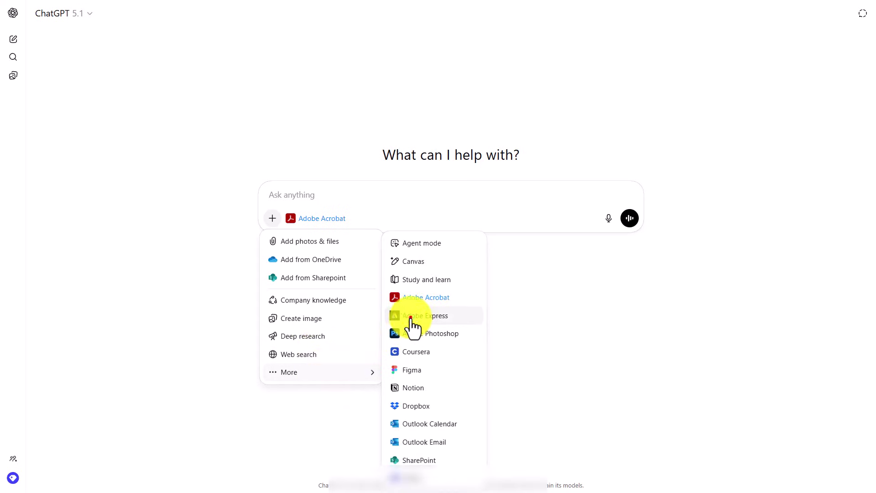
{"action": "left_click", "coordinate": [429, 316]}
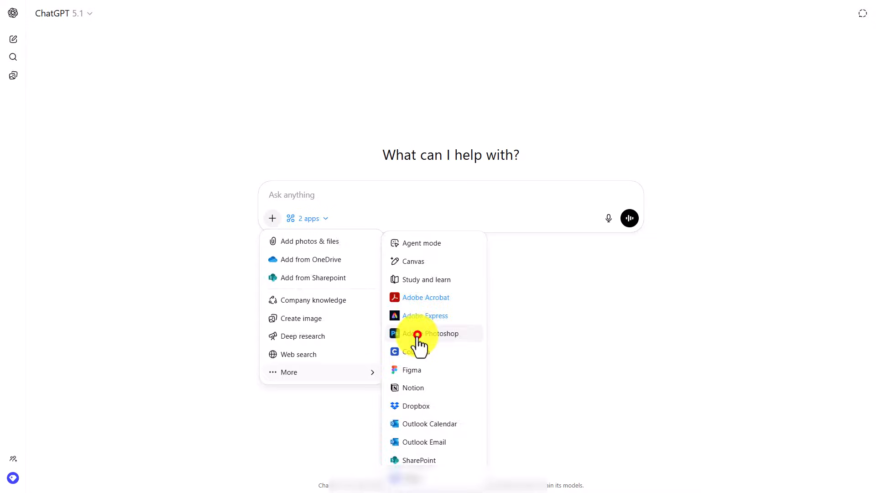
{"action": "left_click", "coordinate": [435, 333]}
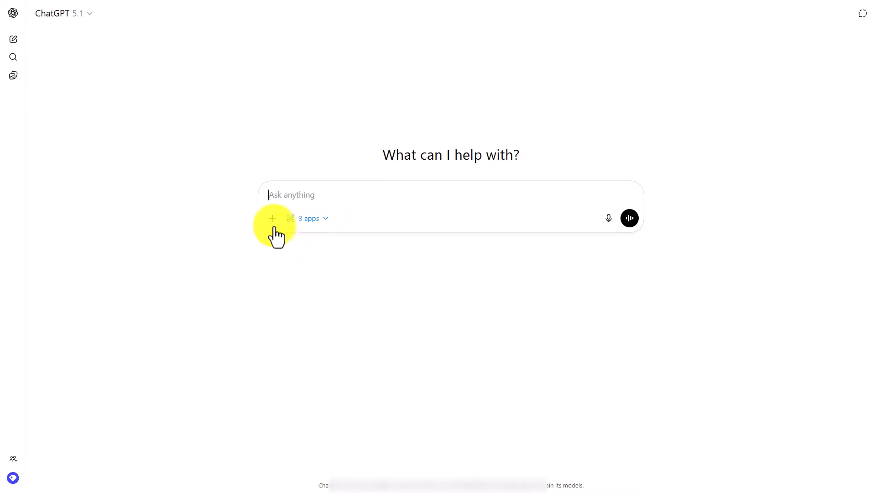
{"action": "mouse_move", "coordinate": [271, 219]}
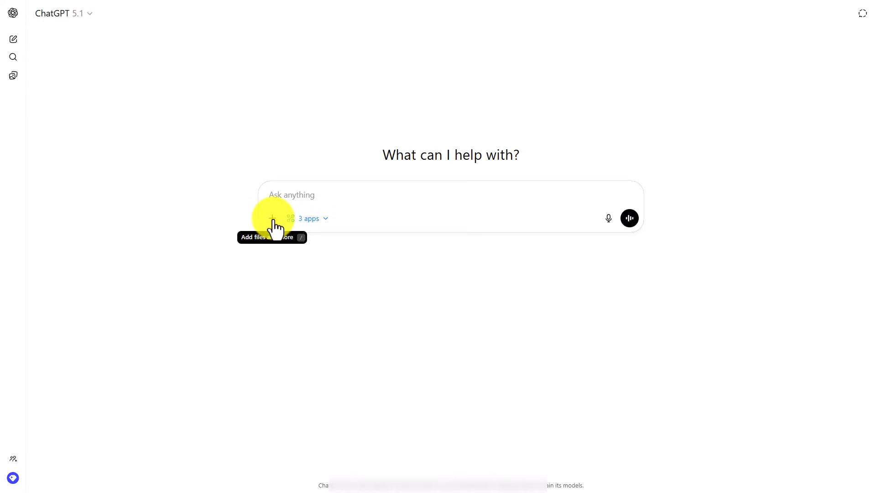
Attach the Advertising PDF and send 'grab and extract the lighthouse image'.
{"action": "left_click", "coordinate": [273, 218]}
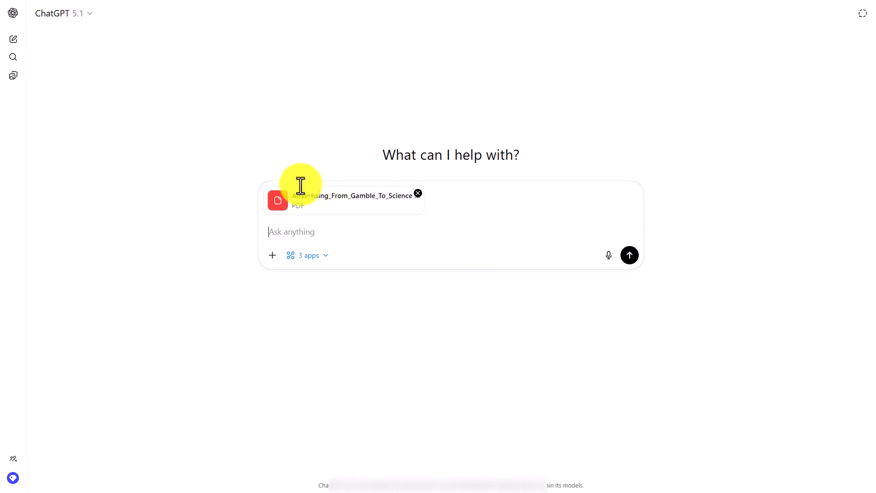
{"action": "mouse_move", "coordinate": [318, 136]}
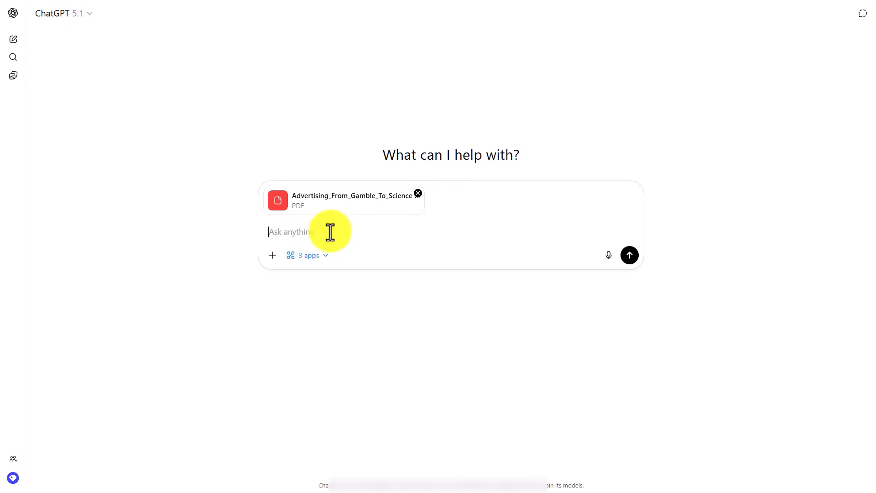
{"action": "mouse_move", "coordinate": [273, 278]}
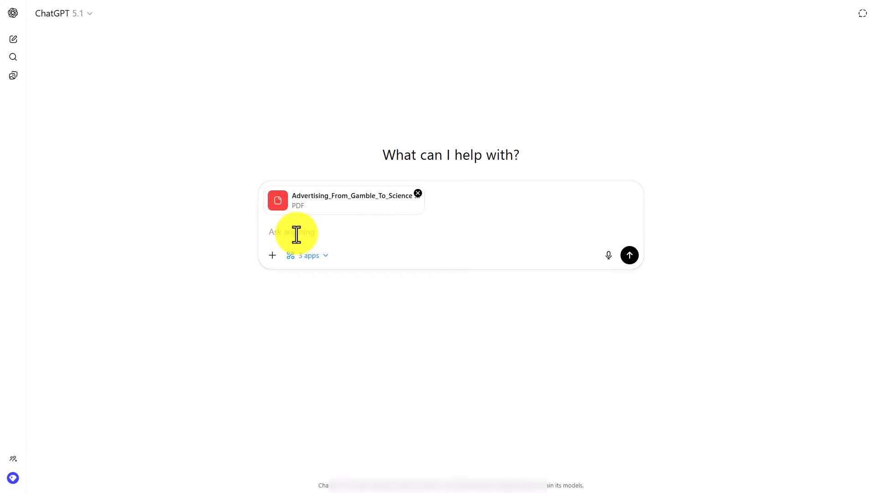
{"action": "type", "text": "grab and extract the lighthouse image"}
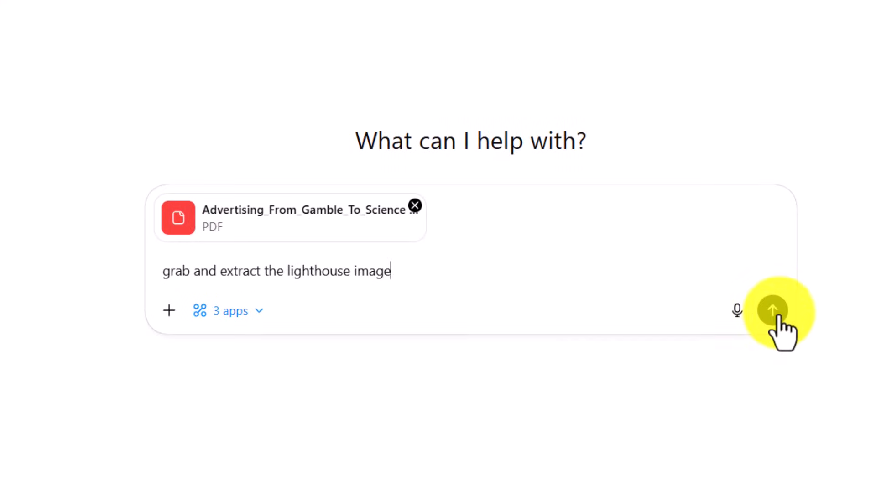
{"action": "left_click", "coordinate": [772, 310]}
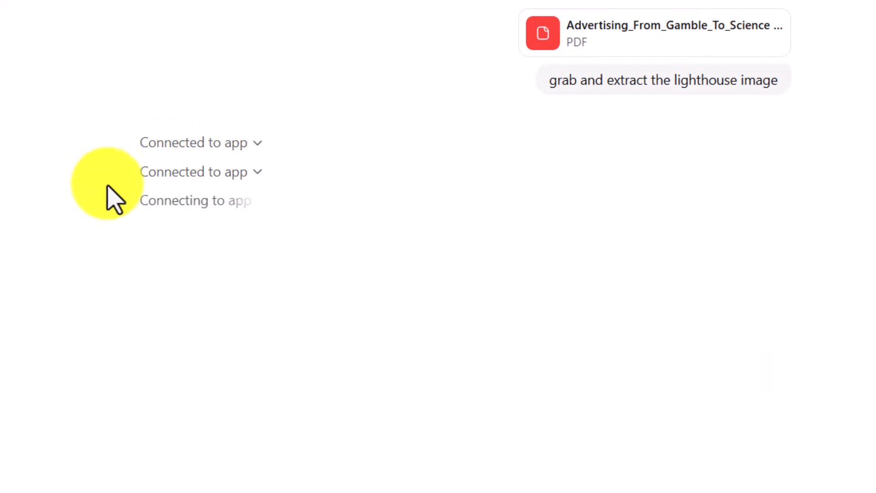
{"action": "mouse_move", "coordinate": [184, 262]}
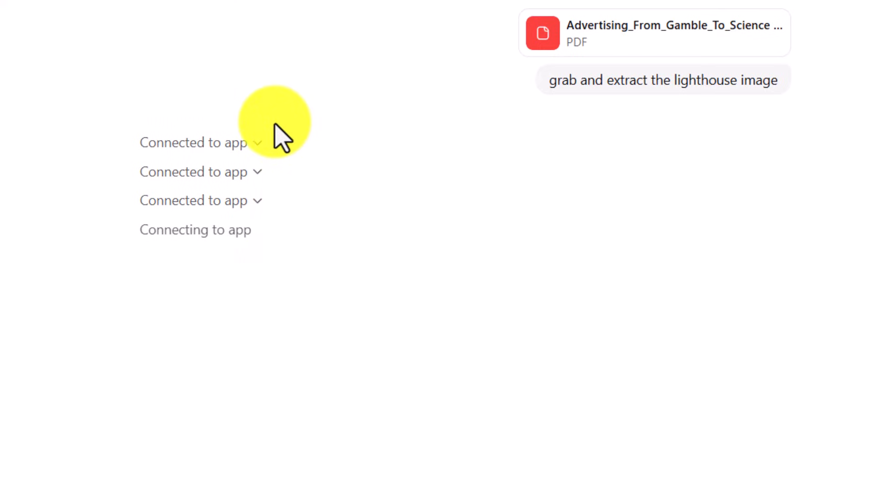
{"action": "mouse_move", "coordinate": [89, 142]}
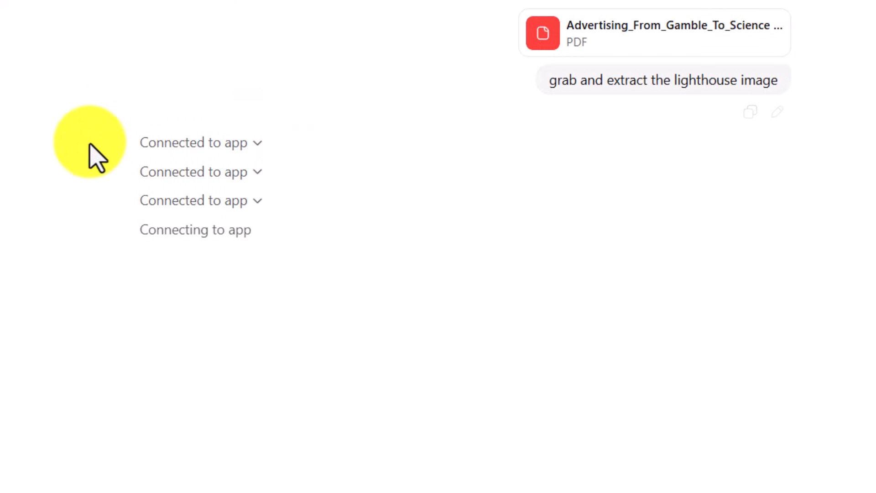
{"action": "mouse_move", "coordinate": [279, 306]}
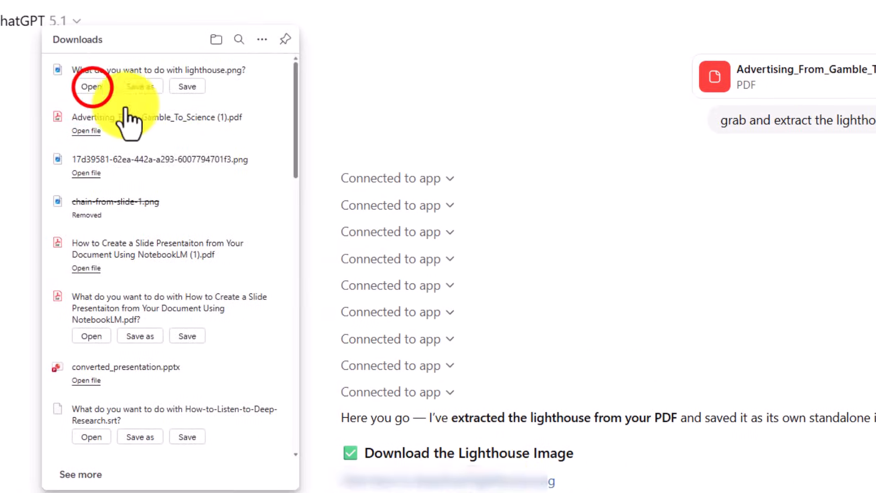
Open the downloaded lighthouse.png in Windows Photos.
{"action": "left_click", "coordinate": [90, 86]}
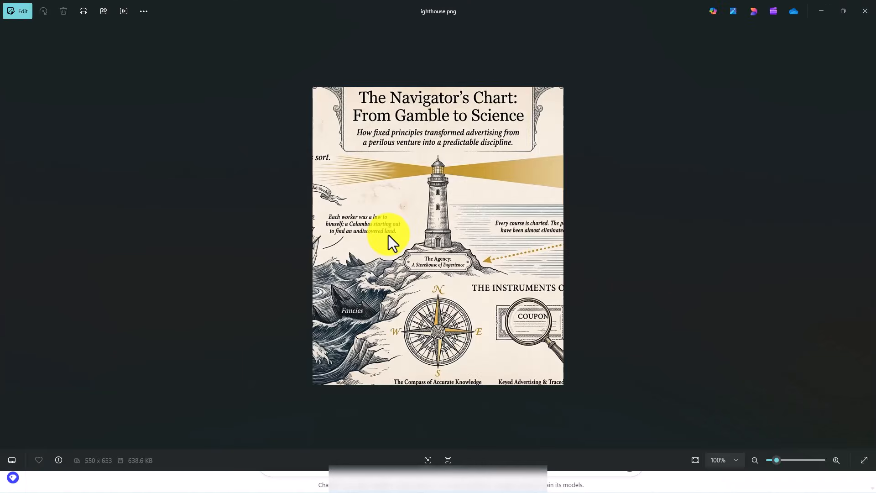
{"action": "mouse_move", "coordinate": [432, 229]}
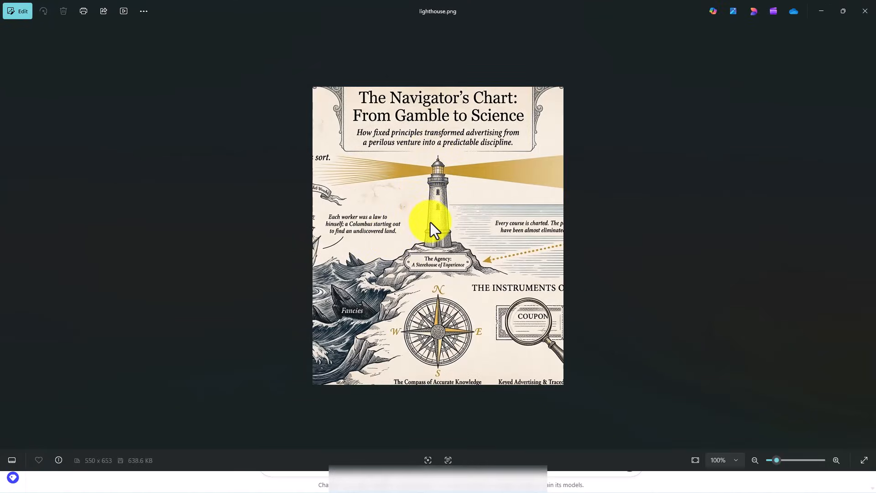
{"action": "mouse_move", "coordinate": [444, 173]}
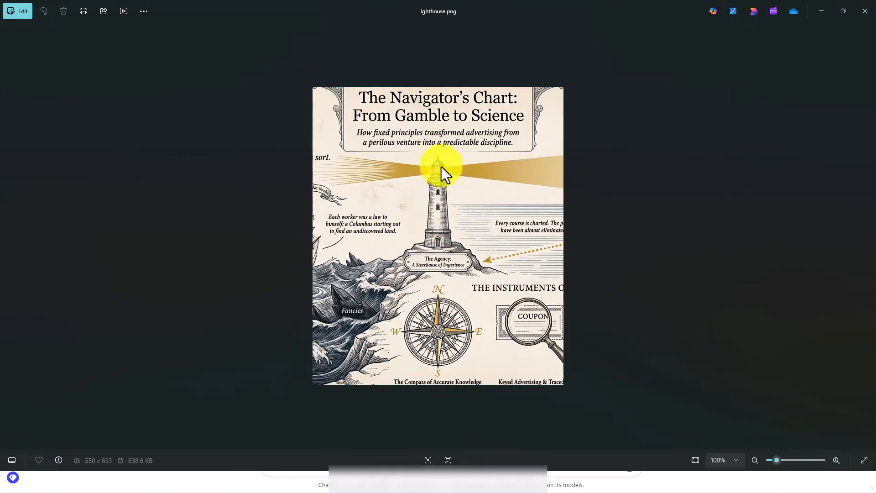
{"action": "mouse_move", "coordinate": [435, 244]}
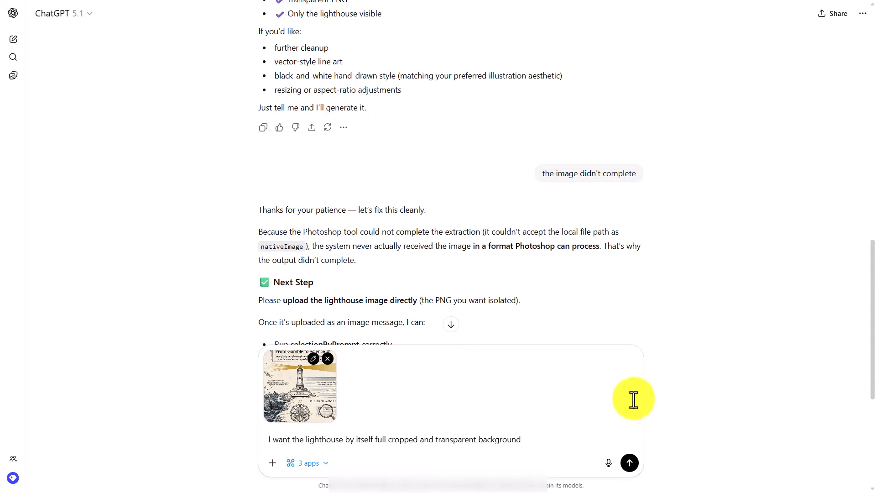
{"action": "mouse_move", "coordinate": [293, 424]}
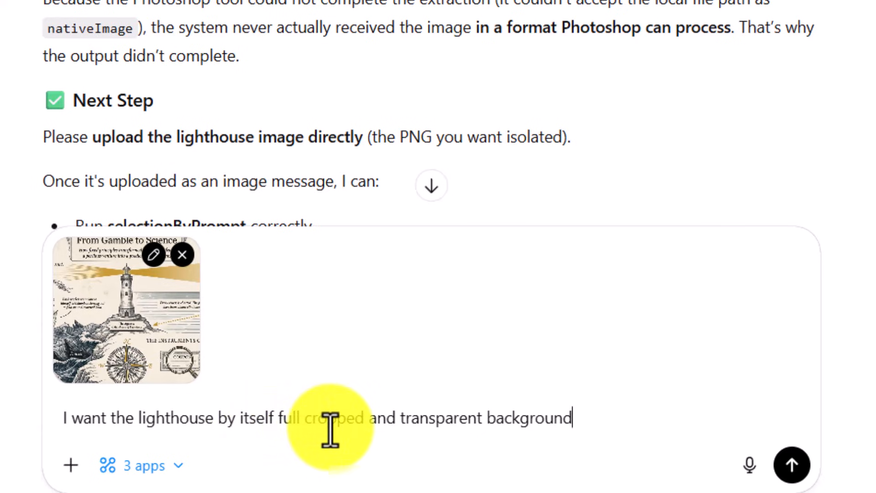
{"action": "mouse_move", "coordinate": [341, 422]}
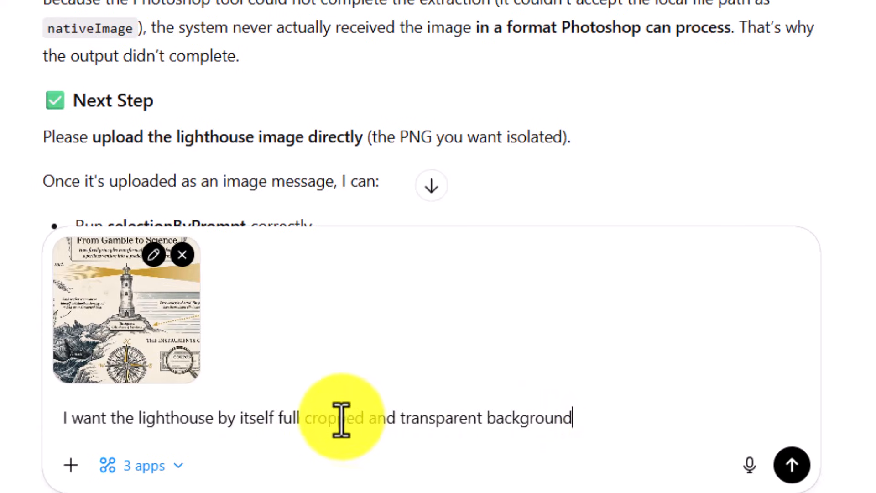
{"action": "mouse_move", "coordinate": [373, 426]}
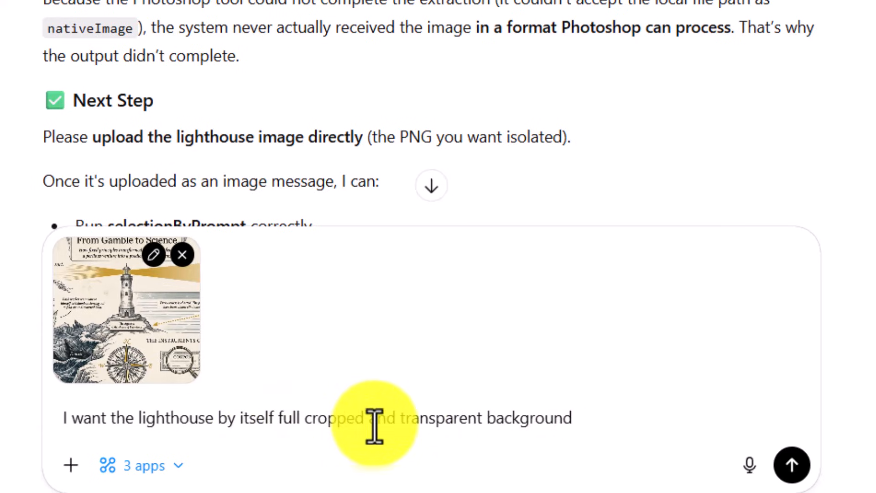
Send the request for the lighthouse alone, fully cropped on a transparent background.
{"action": "left_click", "coordinate": [791, 464]}
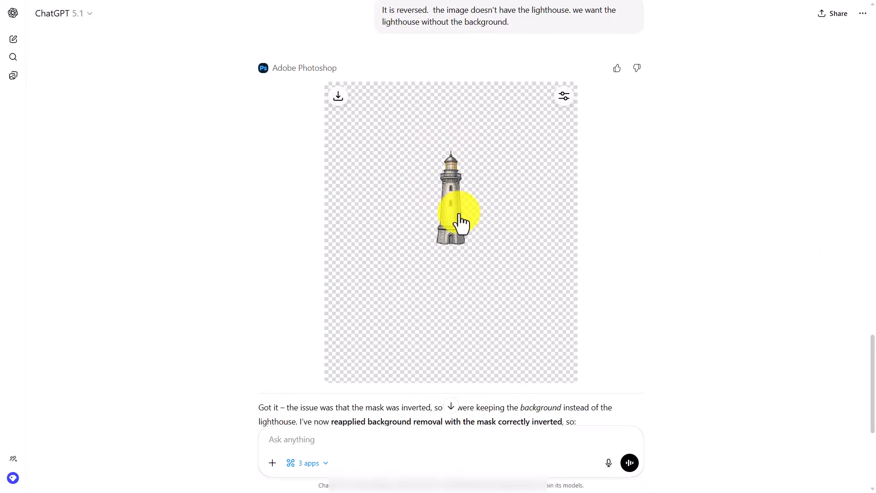
{"action": "mouse_move", "coordinate": [642, 211]}
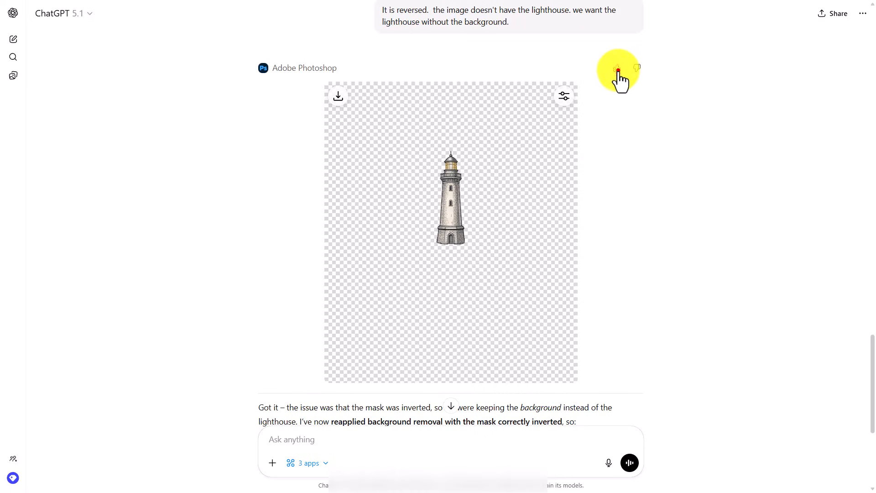
{"action": "mouse_move", "coordinate": [472, 274]}
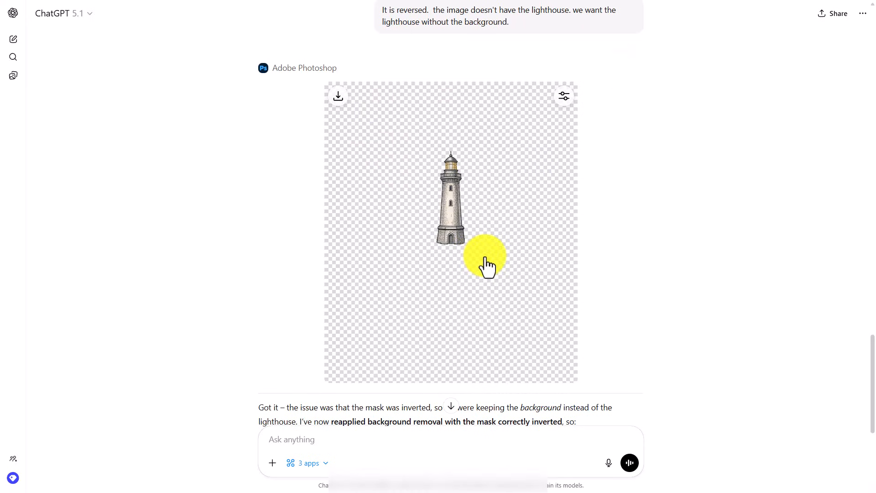
{"action": "mouse_move", "coordinate": [384, 172]}
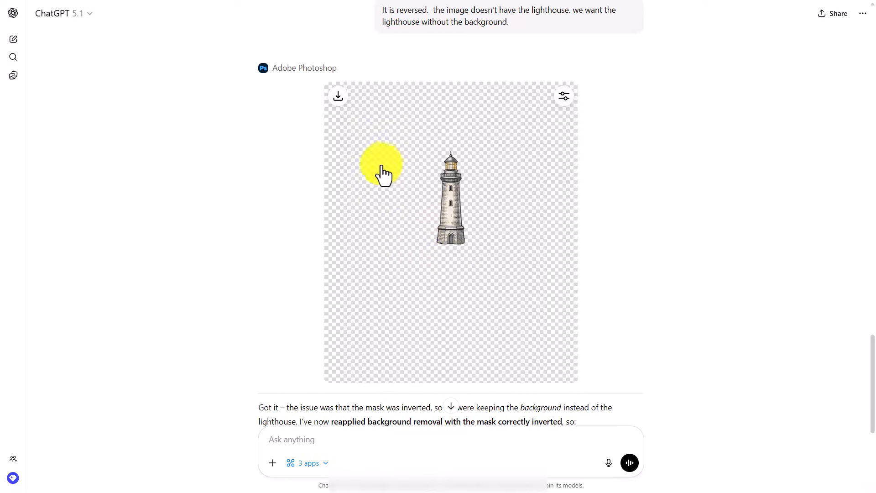
{"action": "mouse_move", "coordinate": [338, 107]}
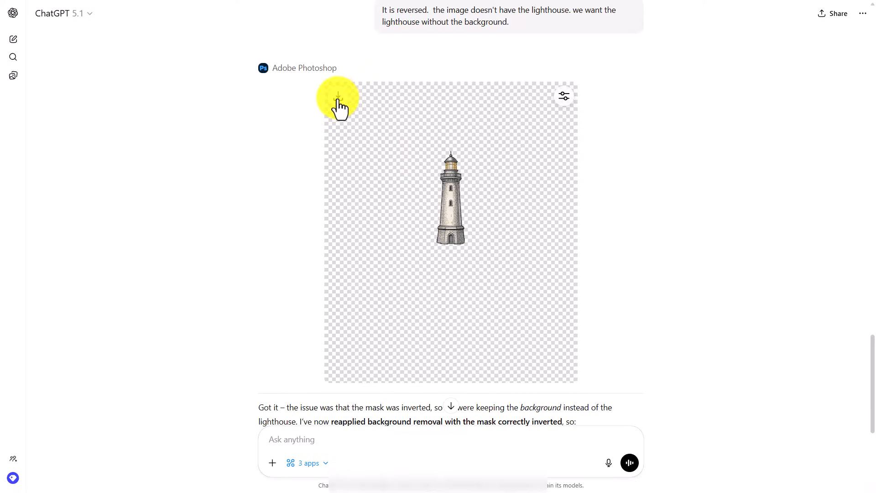